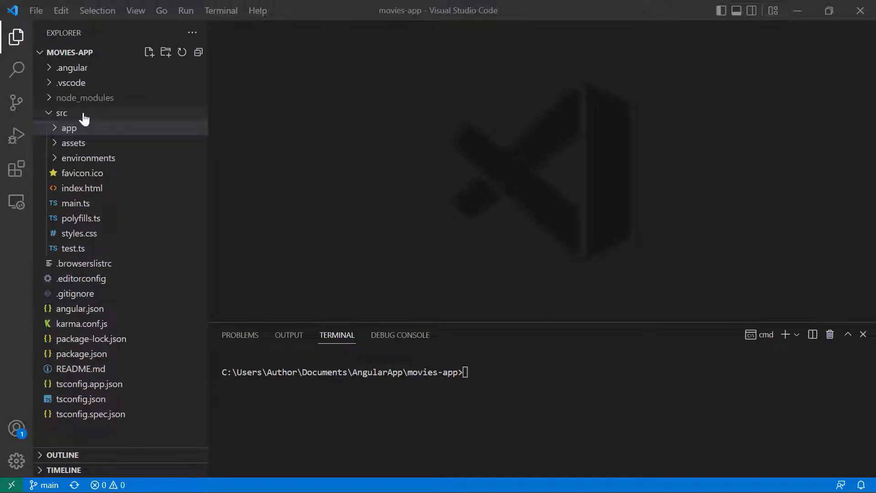
Expand src/app in the Explorer and bring app.component.ts into the editor.
{"action": "left_click", "coordinate": [70, 128]}
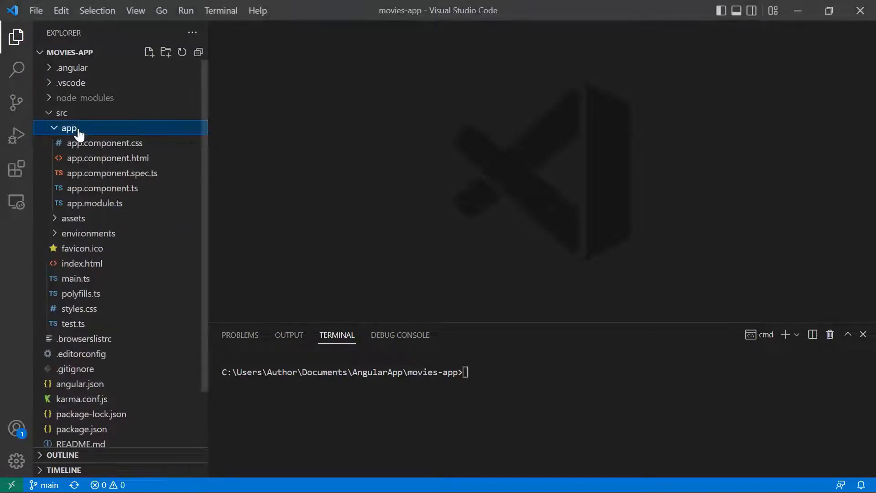
{"action": "mouse_move", "coordinate": [103, 188]}
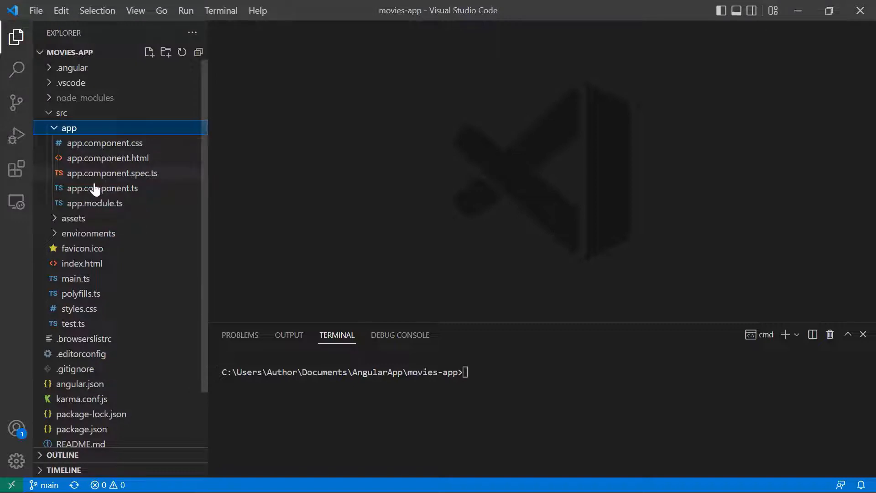
{"action": "mouse_move", "coordinate": [144, 185]}
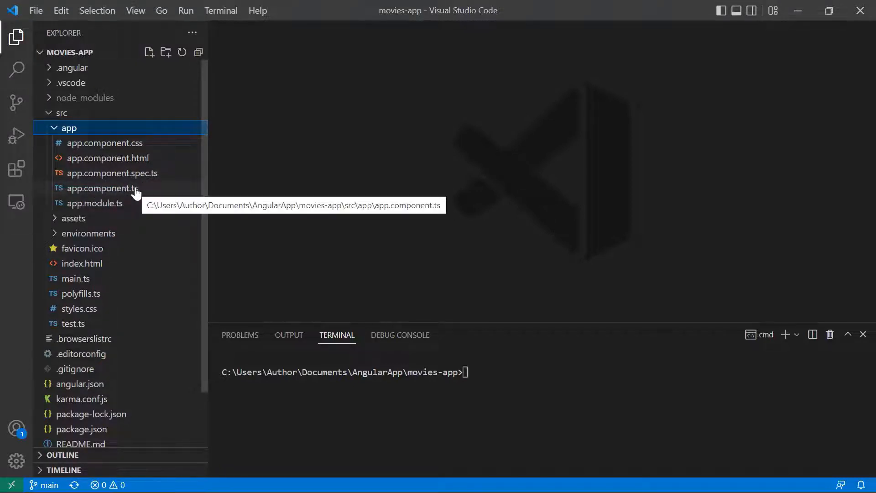
{"action": "mouse_move", "coordinate": [120, 193]}
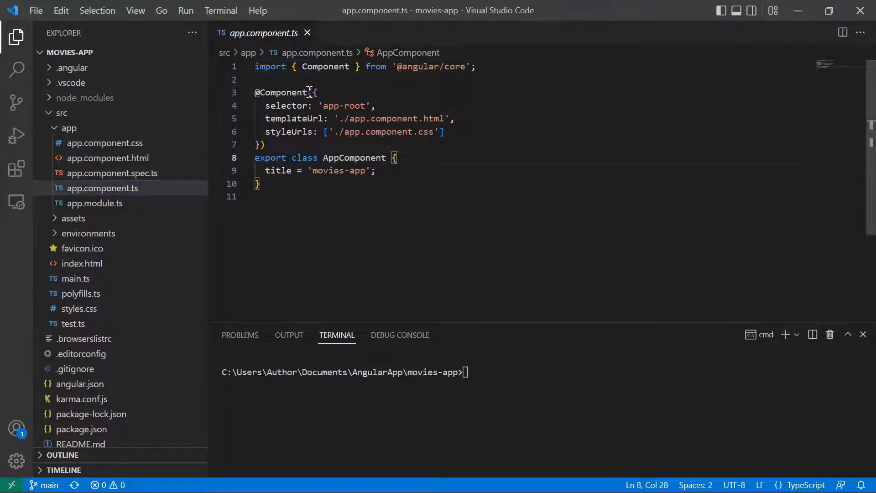
{"action": "double_click", "coordinate": [282, 92]}
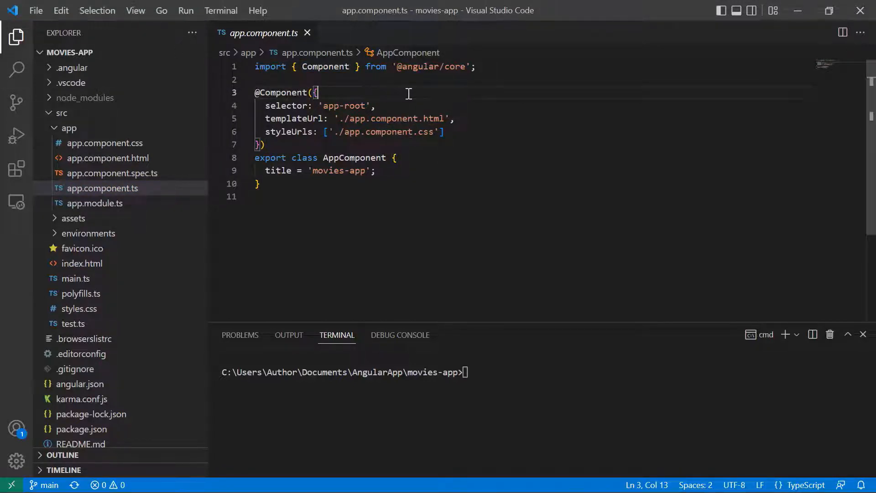
{"action": "double_click", "coordinate": [287, 92]}
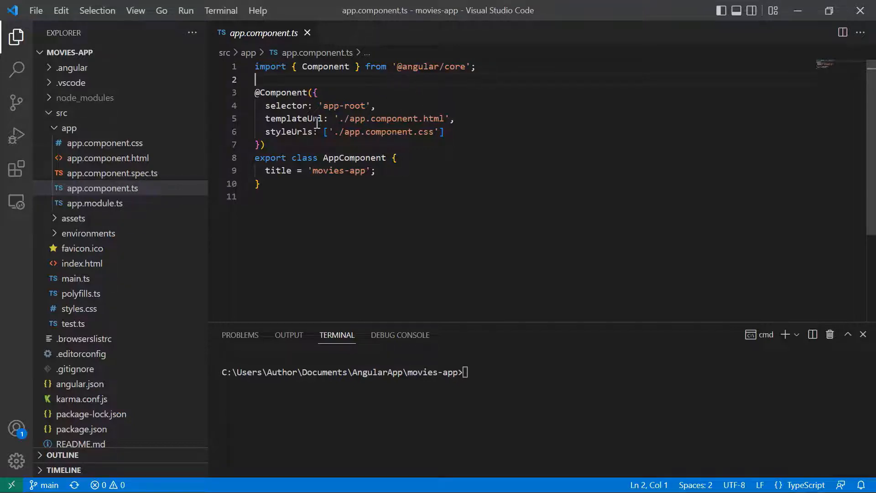
{"action": "double_click", "coordinate": [295, 118]}
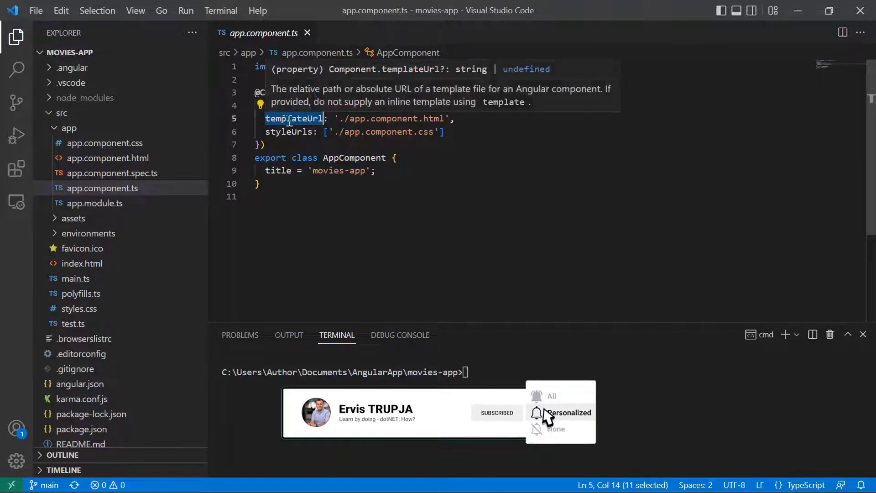
{"action": "left_click", "coordinate": [420, 118]}
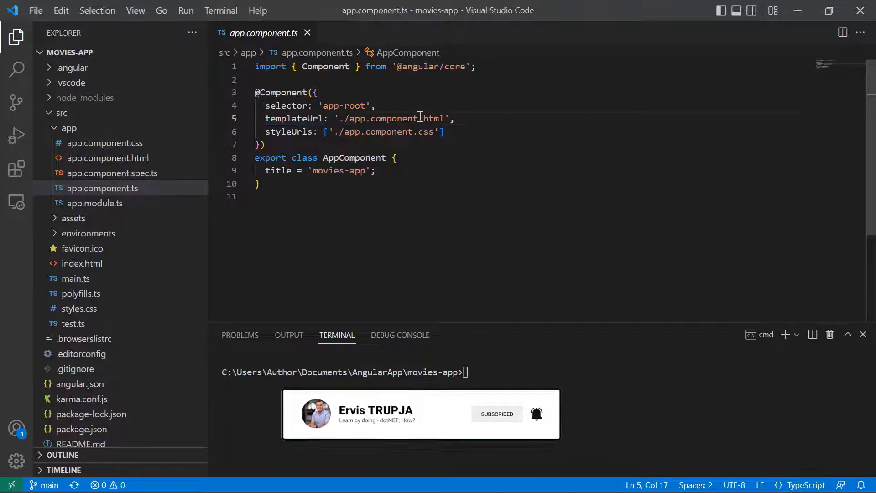
{"action": "left_click_drag", "start_coordinate": [344, 118], "coordinate": [440, 117]}
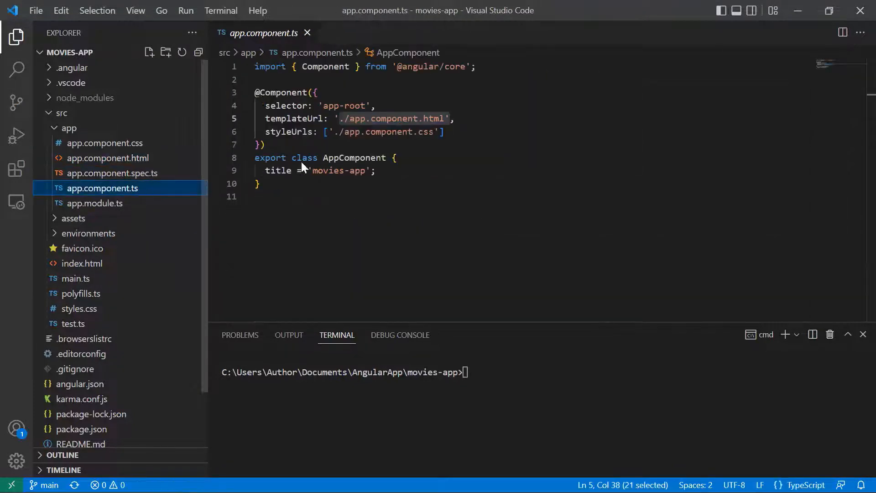
Insert a blank line between the decorator and the AppComponent class, then review the class name and selector line.
{"action": "key", "text": "Enter"}
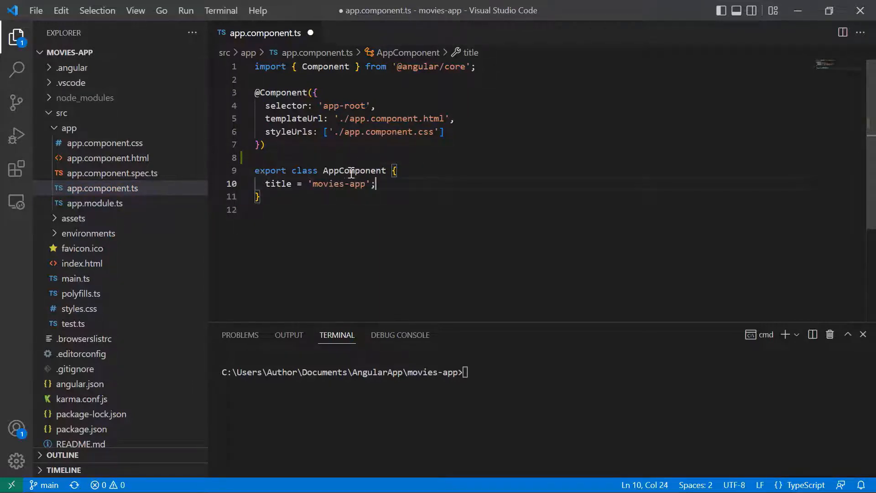
{"action": "double_click", "coordinate": [355, 171]}
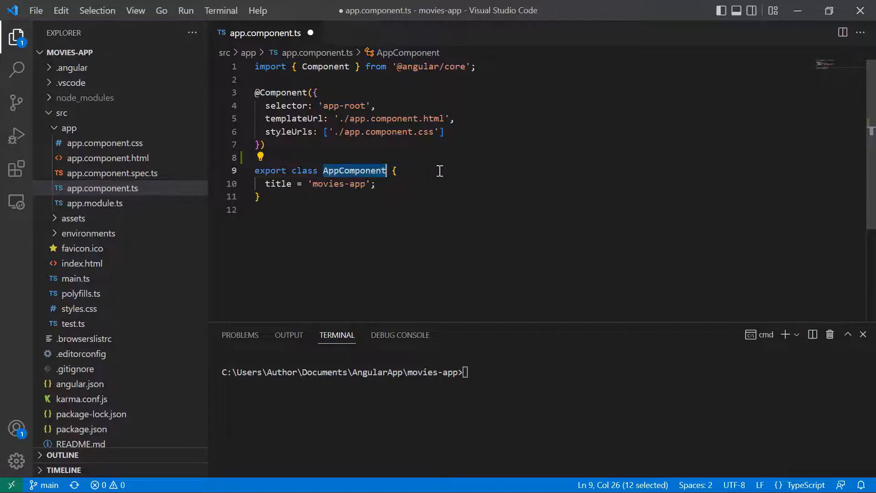
{"action": "mouse_move", "coordinate": [390, 210]}
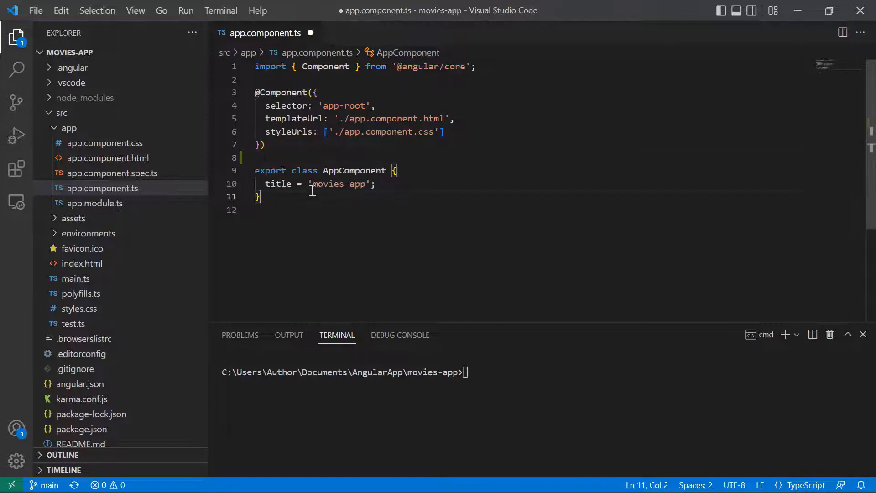
{"action": "mouse_move", "coordinate": [306, 163]}
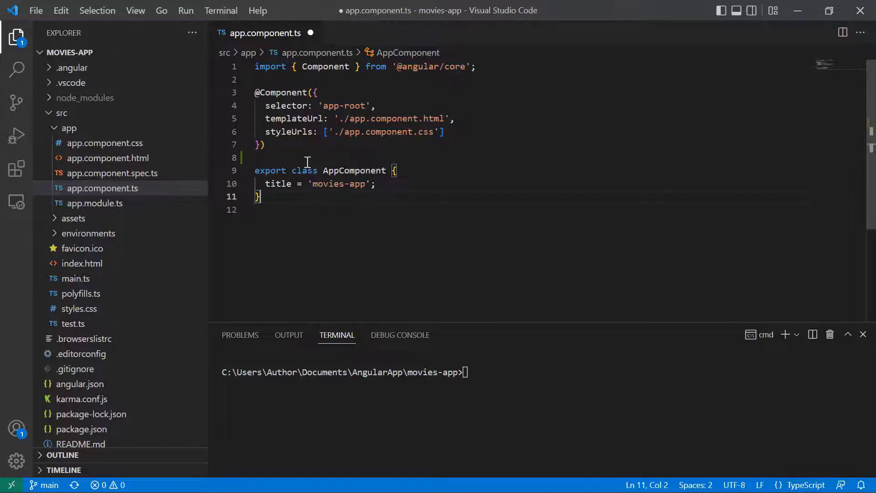
{"action": "left_click_drag", "start_coordinate": [266, 106], "coordinate": [364, 106]}
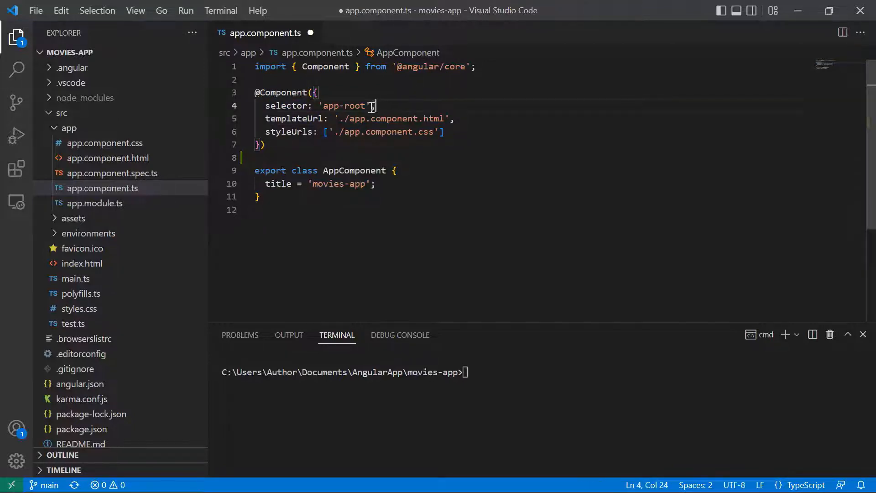
Rename the component selector from 'app-root' to 'app-root-test' in app.component.ts.
{"action": "double_click", "coordinate": [343, 106]}
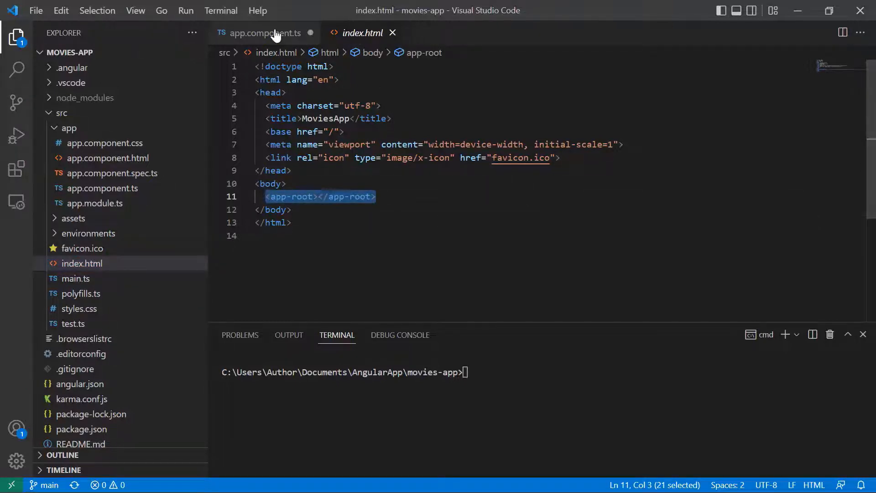
{"action": "left_click", "coordinate": [265, 33]}
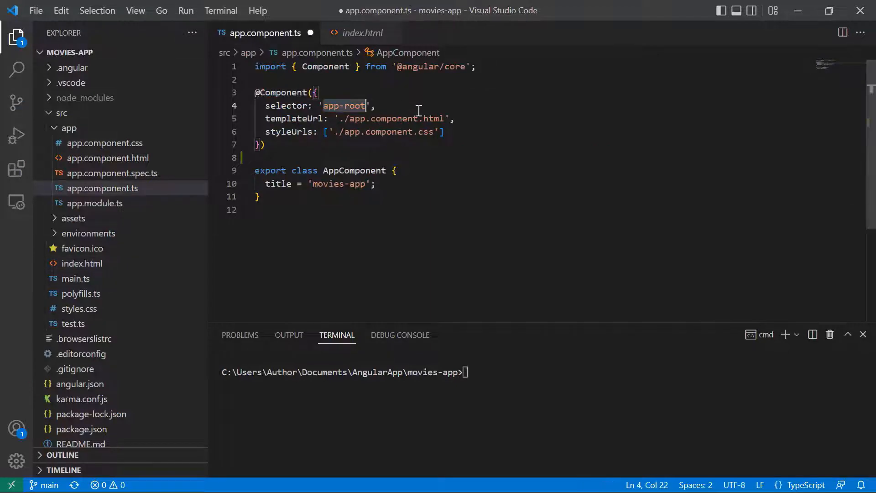
{"action": "type", "text": "-tes"}
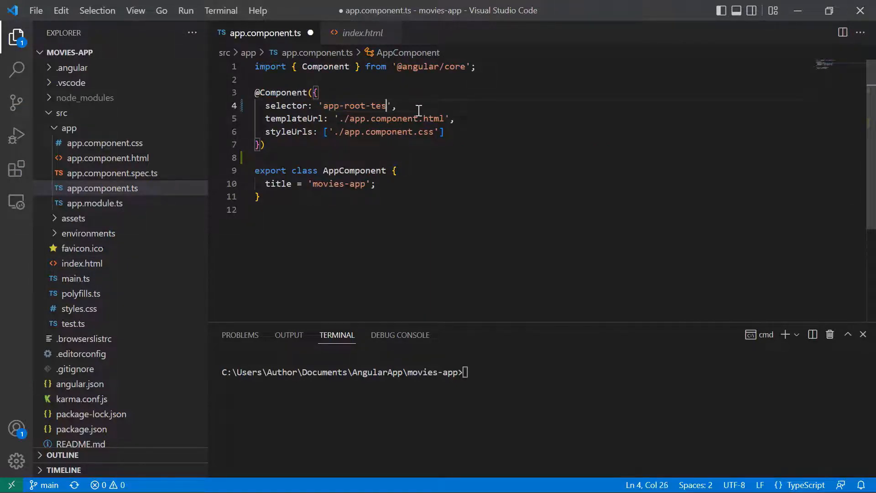
{"action": "type", "text": "t"}
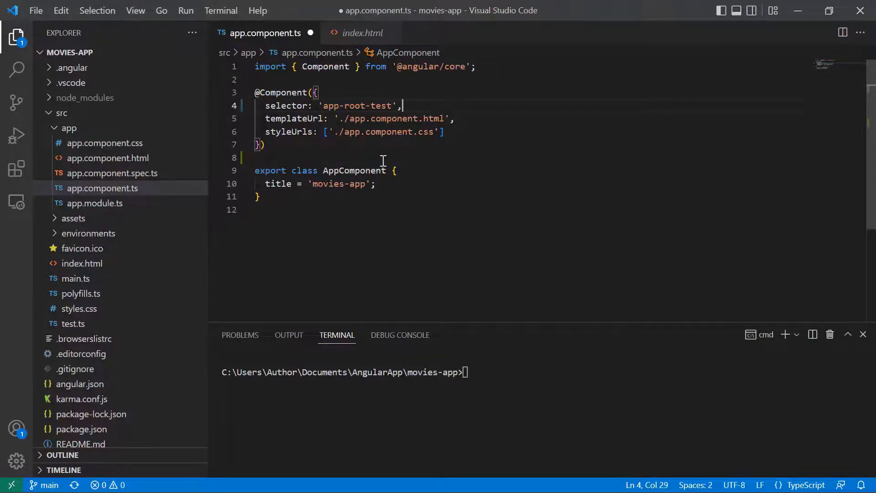
{"action": "left_click", "coordinate": [362, 32]}
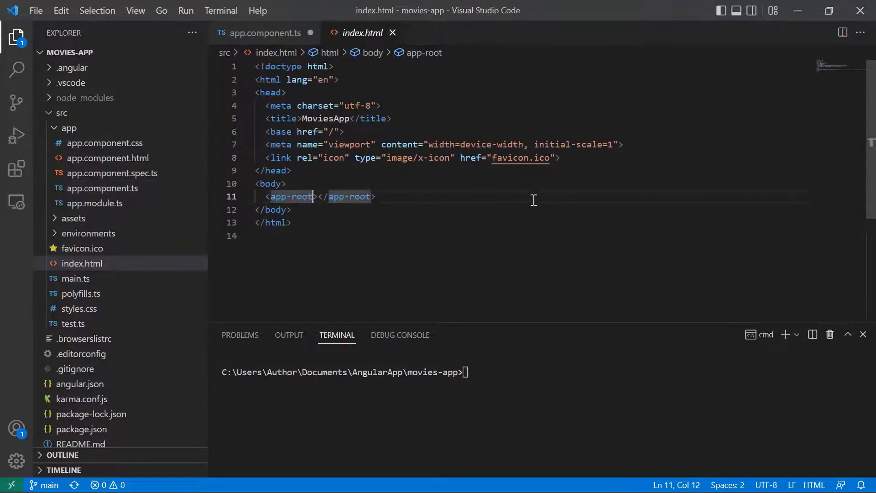
Change the app-root element in index.html to app-root-test in both opening and closing tags.
{"action": "type", "text": "-t"}
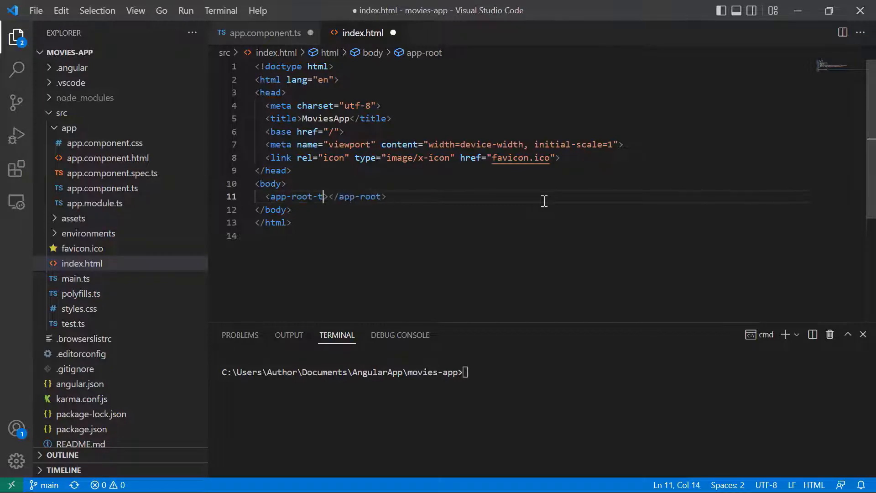
{"action": "type", "text": "est"}
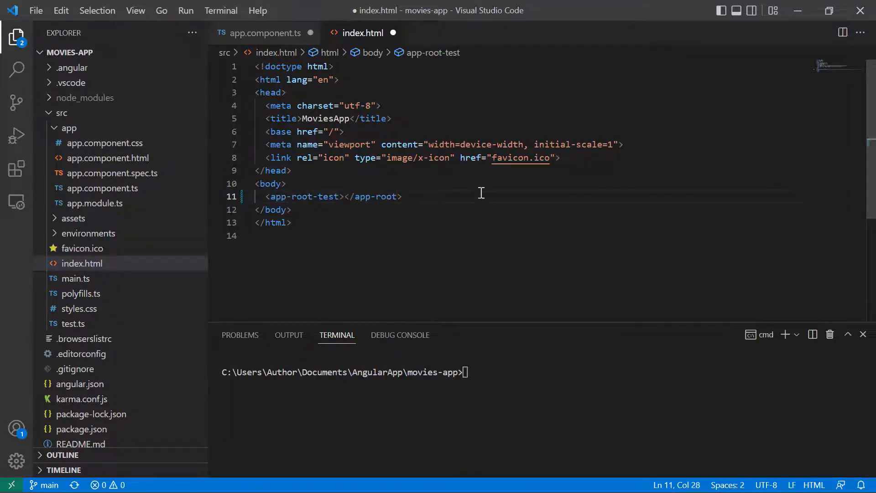
{"action": "type", "text": "test"}
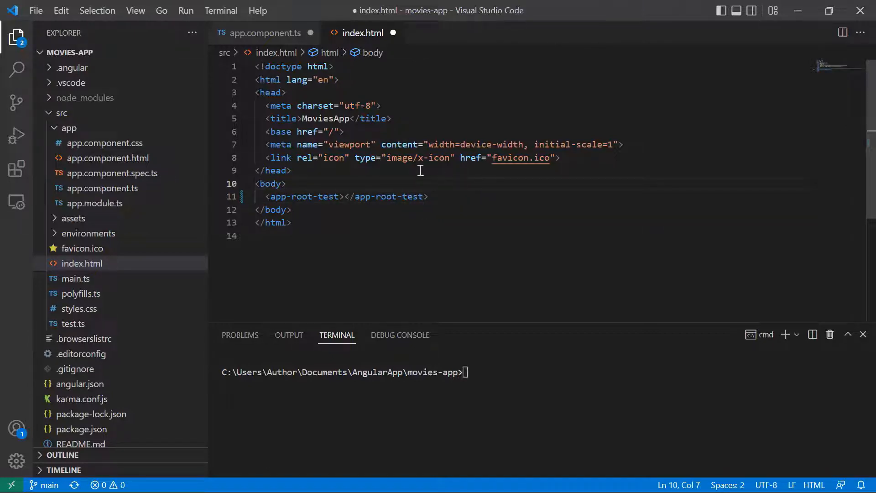
{"action": "mouse_move", "coordinate": [272, 39]}
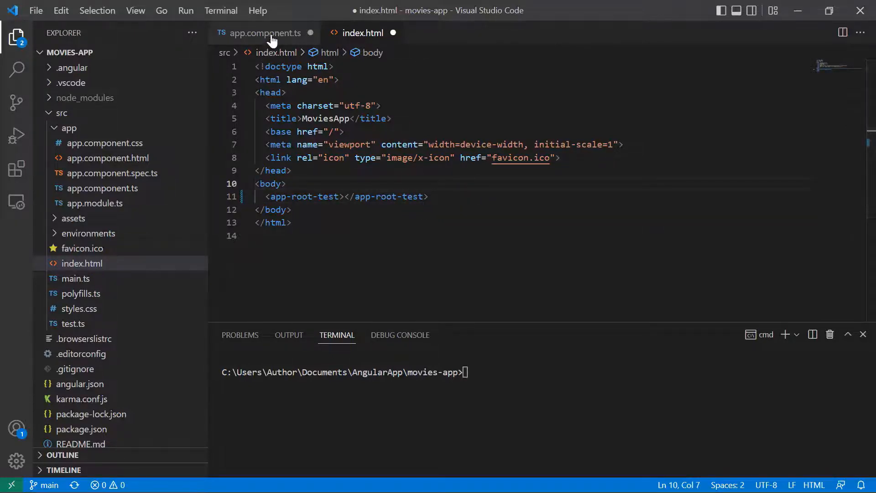
Check styleUrls in app.component.ts, then bring up the empty app.component.css stylesheet.
{"action": "left_click", "coordinate": [266, 32]}
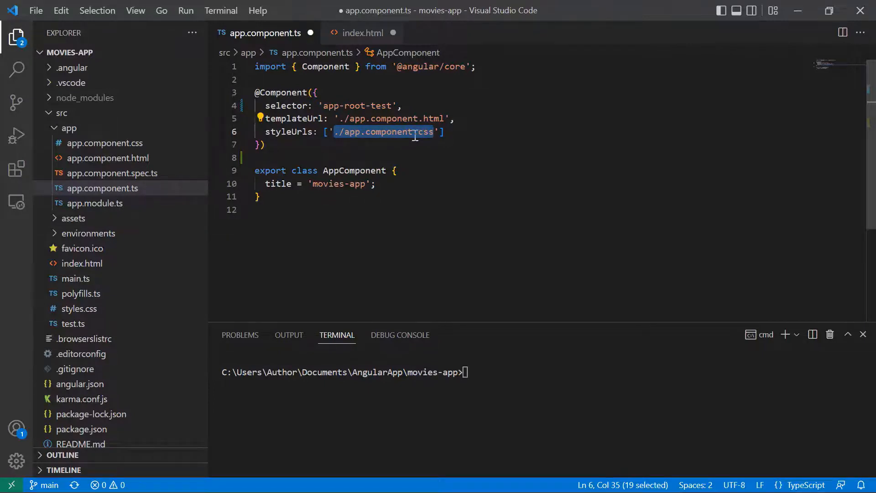
{"action": "left_click", "coordinate": [104, 144]}
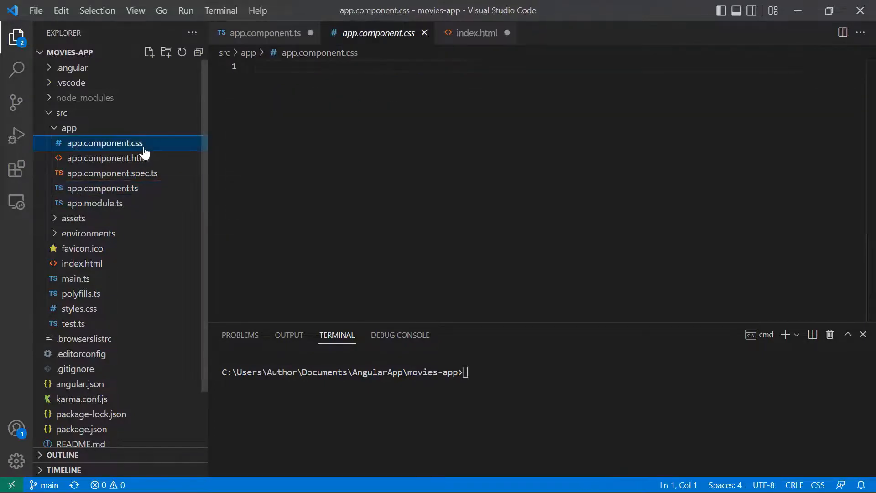